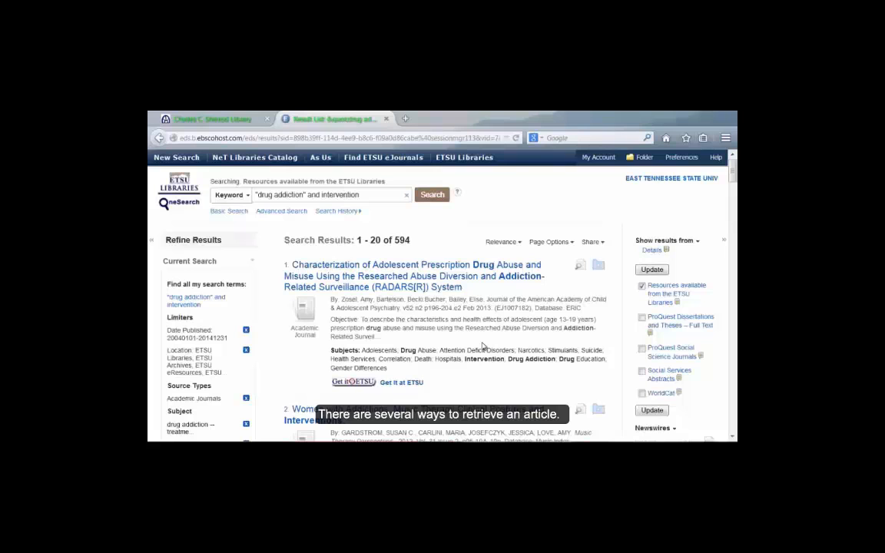
# Step: Scroll the 'drug addiction' results down to result 5, American Indian Adolescent Girls, with its PDF Full Text link
pyautogui.scroll(-3)
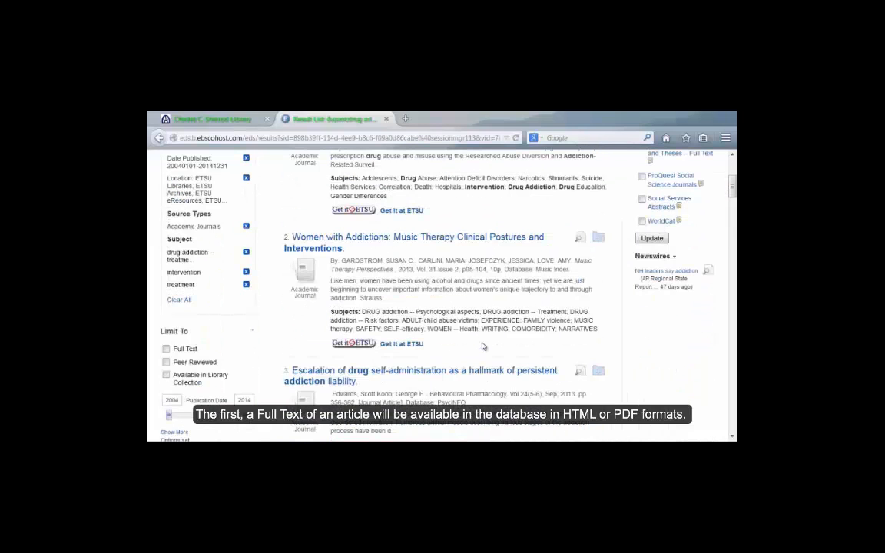
pyautogui.scroll(-3)
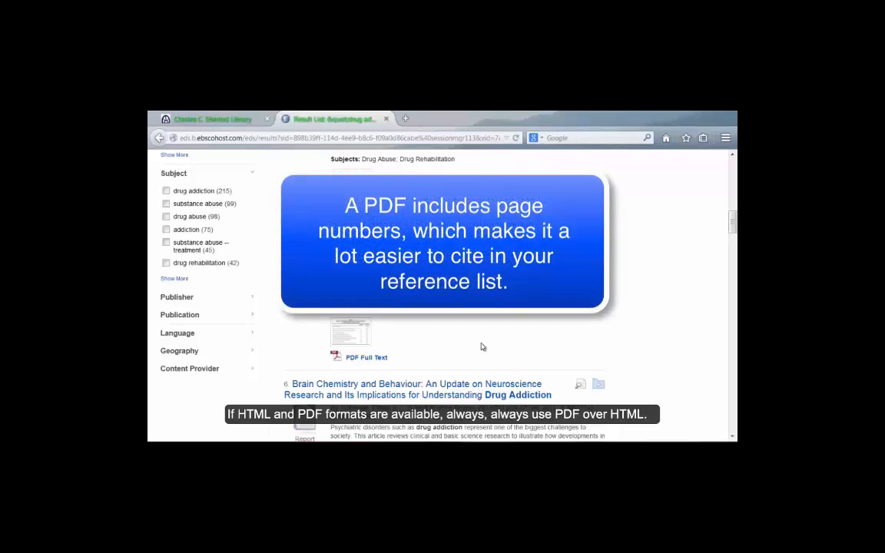
pyautogui.moveTo(481, 345)
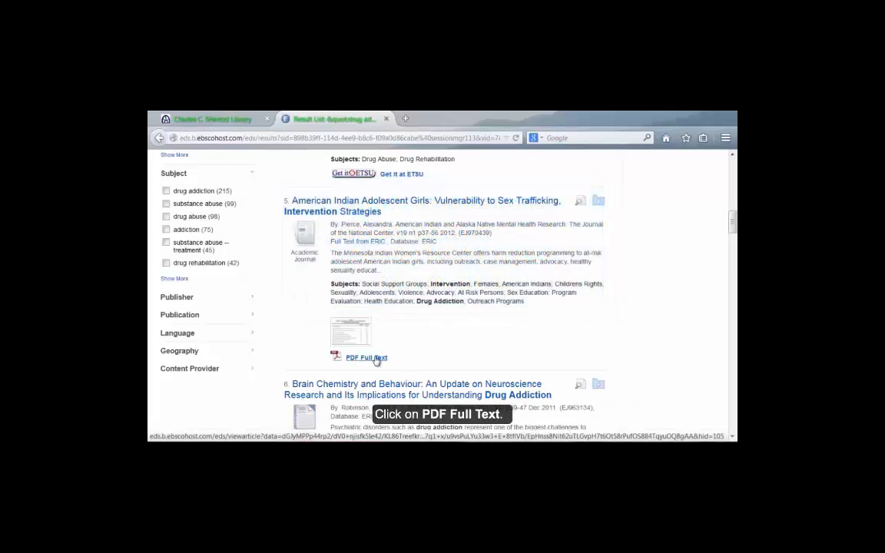
# Step: Open the American Indian Adolescent Girls PDF full text in Adobe Reader
pyautogui.click(367, 357)
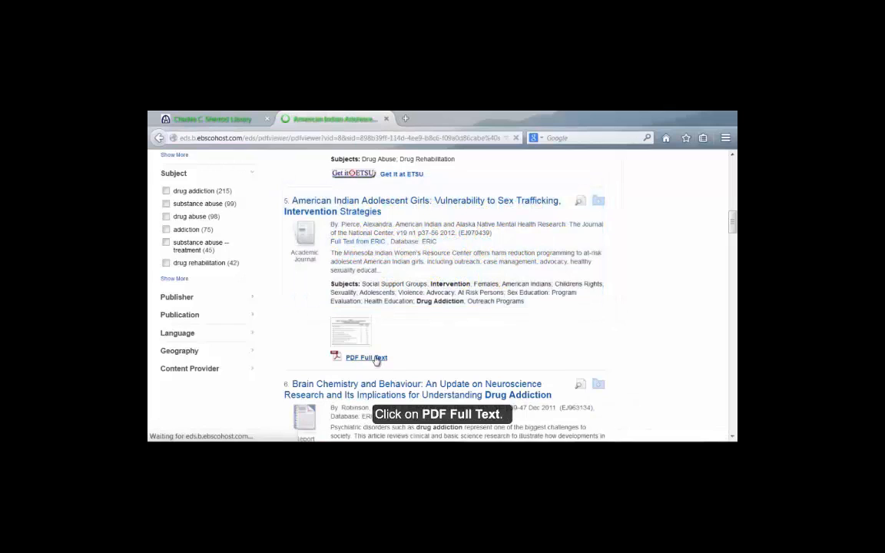
pyautogui.click(367, 358)
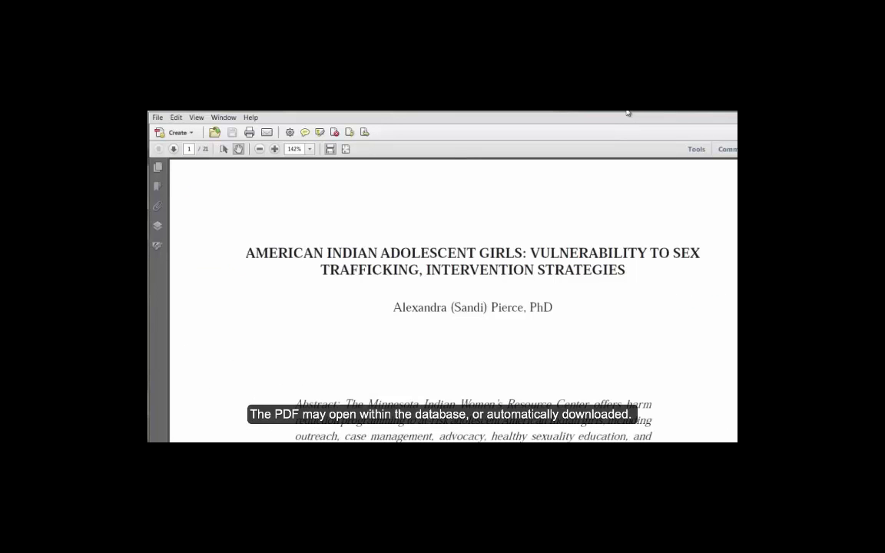
pyautogui.moveTo(538, 404)
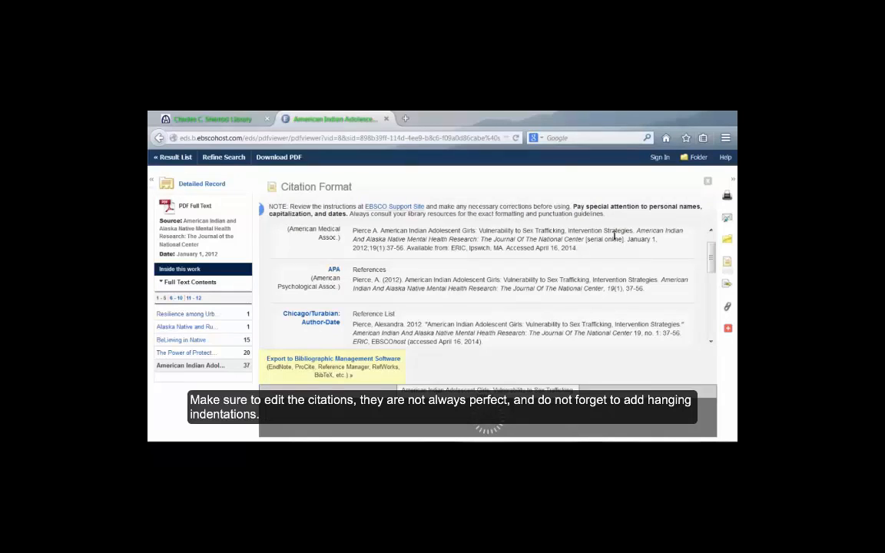
# Step: Close the citation formats and return to the 'drug addiction' results
pyautogui.click(173, 157)
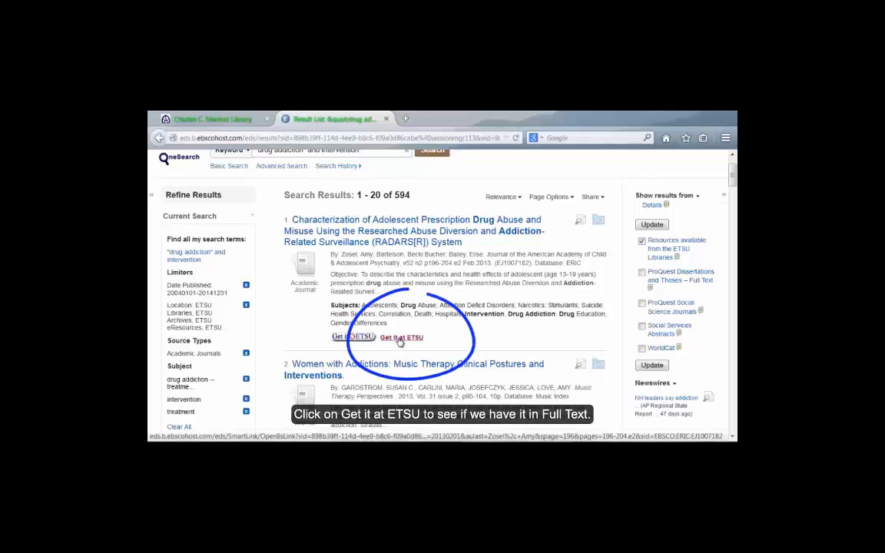
# Step: Use Get It at ETSU on the prescription drug abuse article to reach Elsevier ClinicalKey full text
pyautogui.click(400, 338)
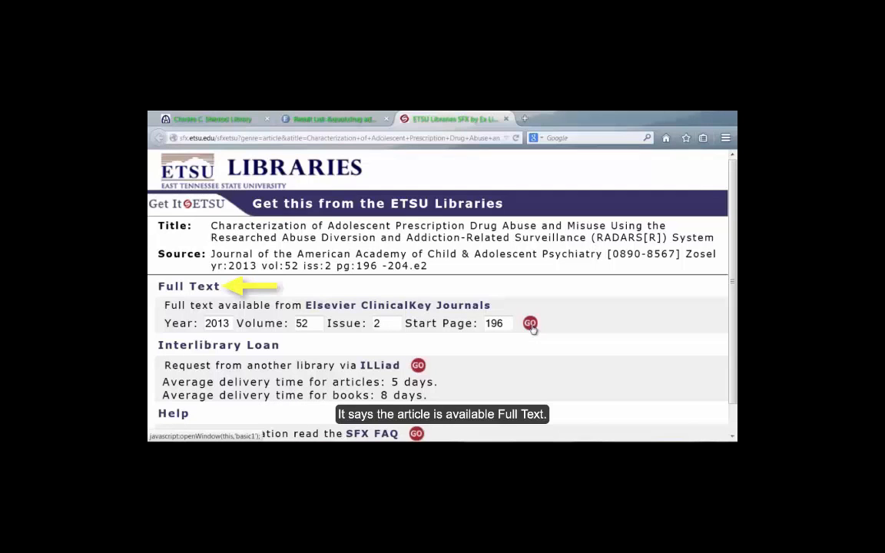
pyautogui.click(530, 323)
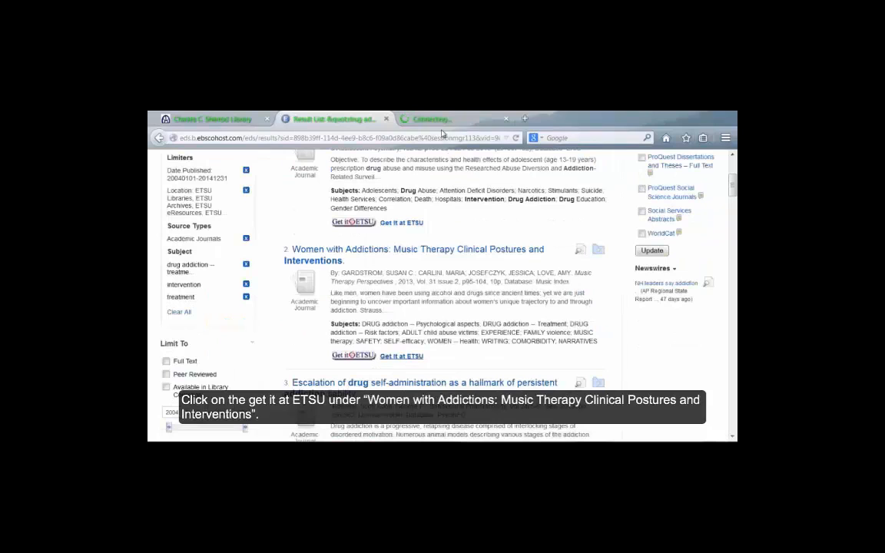
# Step: Check Get It at ETSU for Women with Addictions: Music Therapy, finding only interlibrary loan
pyautogui.click(352, 355)
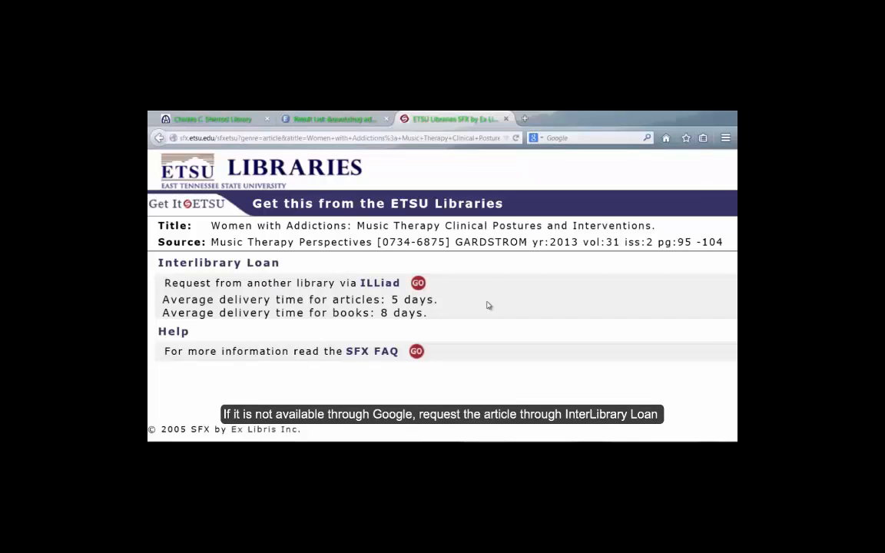
pyautogui.moveTo(418, 283)
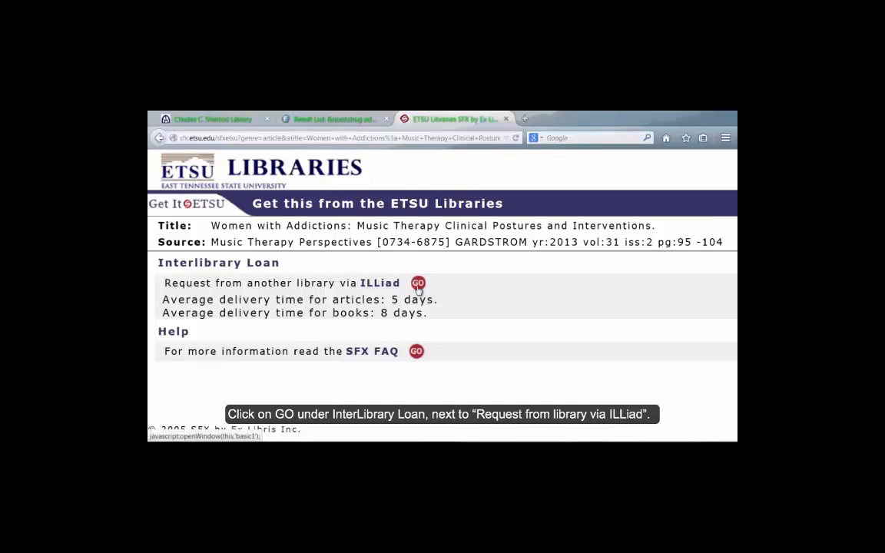
# Step: Choose the ILLiad request option and log on to reach the prefilled Women with Addictions form
pyautogui.click(418, 283)
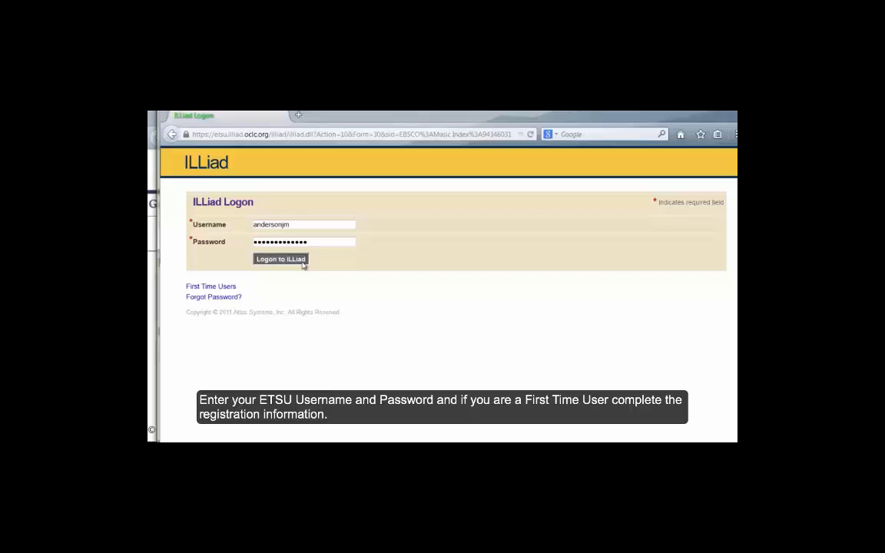
pyautogui.click(280, 259)
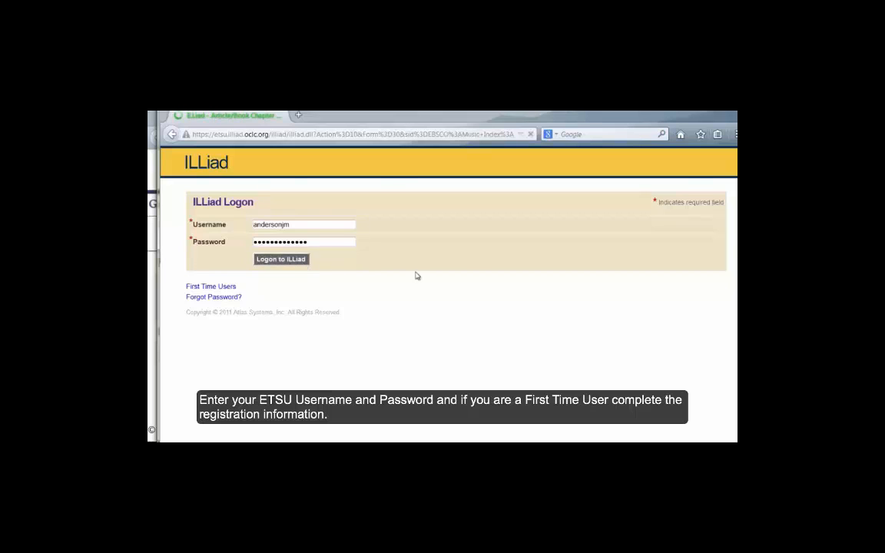
pyautogui.click(281, 259)
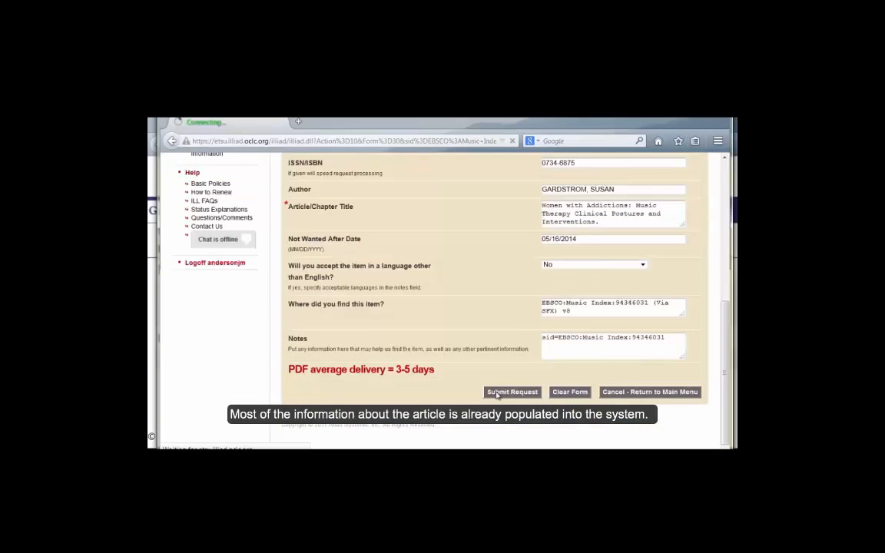
# Step: Submit the Women with Addictions request and scroll the ILLiad menu to Electronically Received PDFs
pyautogui.click(512, 391)
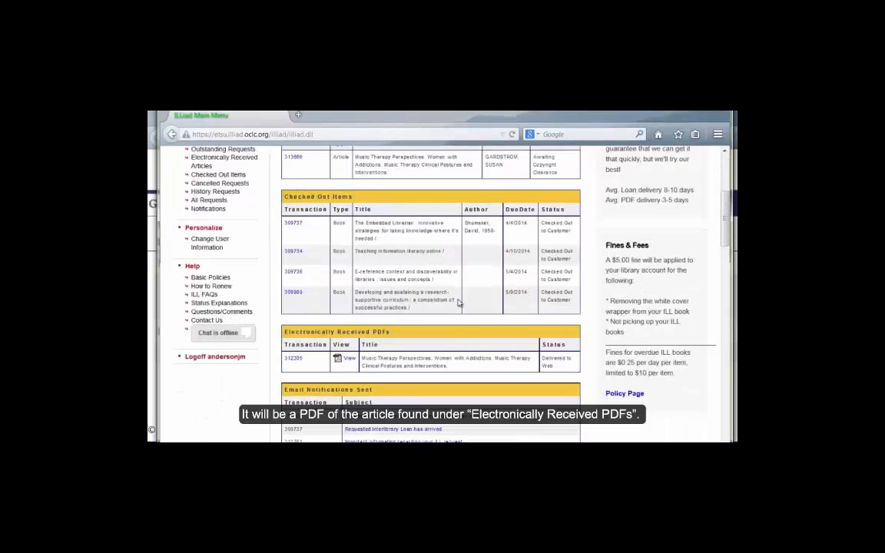
pyautogui.scroll(-3)
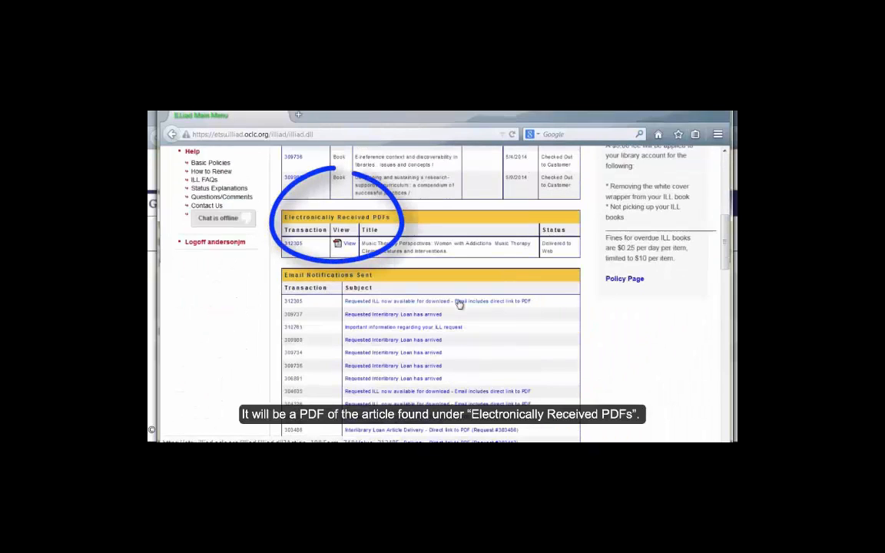